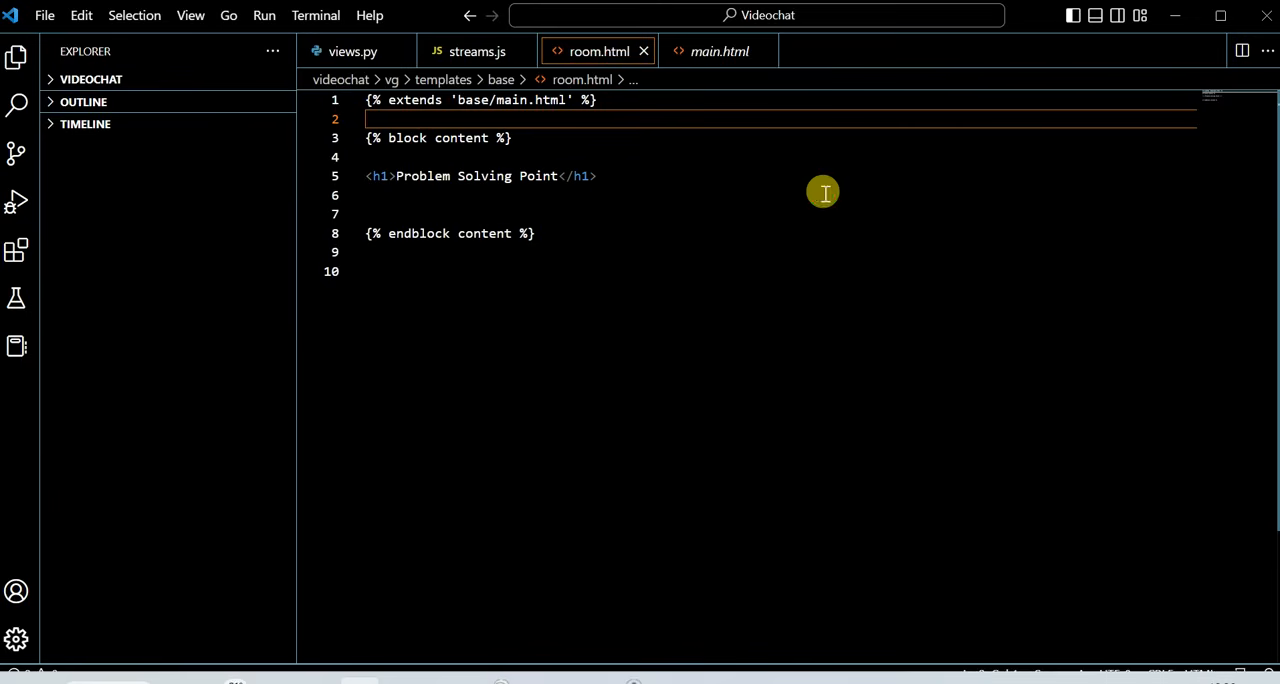
pyautogui.moveTo(596, 52)
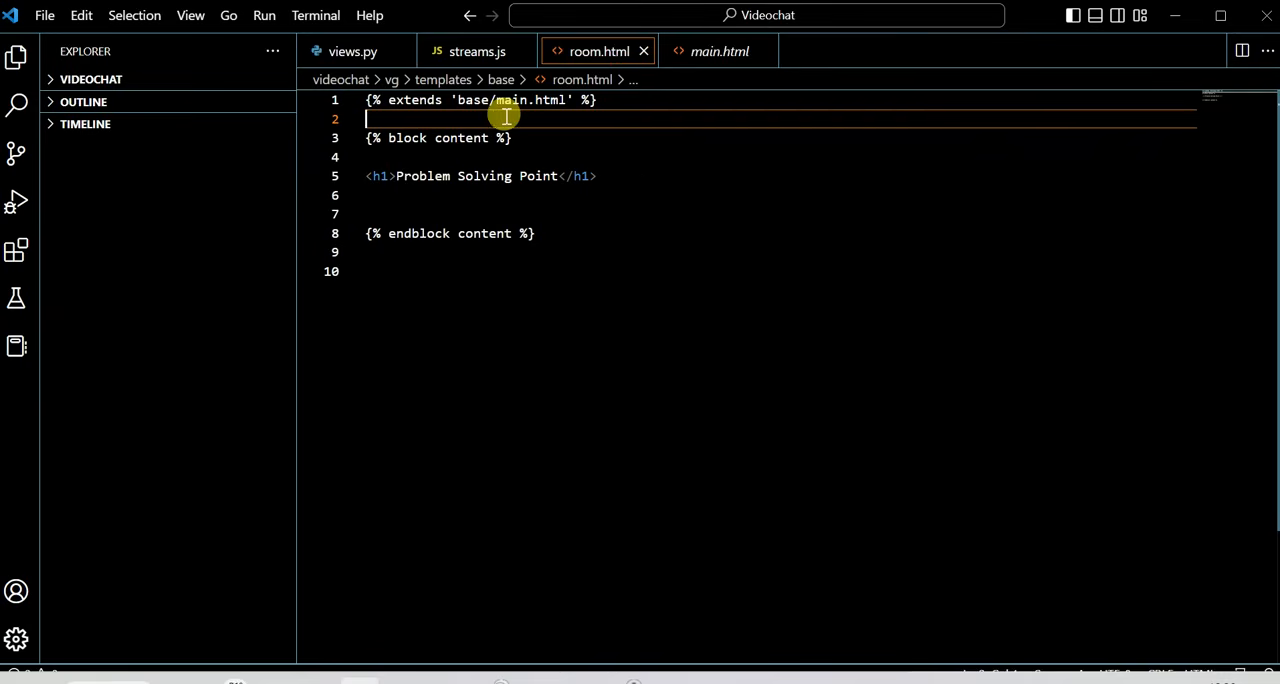
# Add {% load static %} on line 2 and a script tag for {% static 'js/streams.js' %} on line 7.
pyautogui.write('{% load static %}')
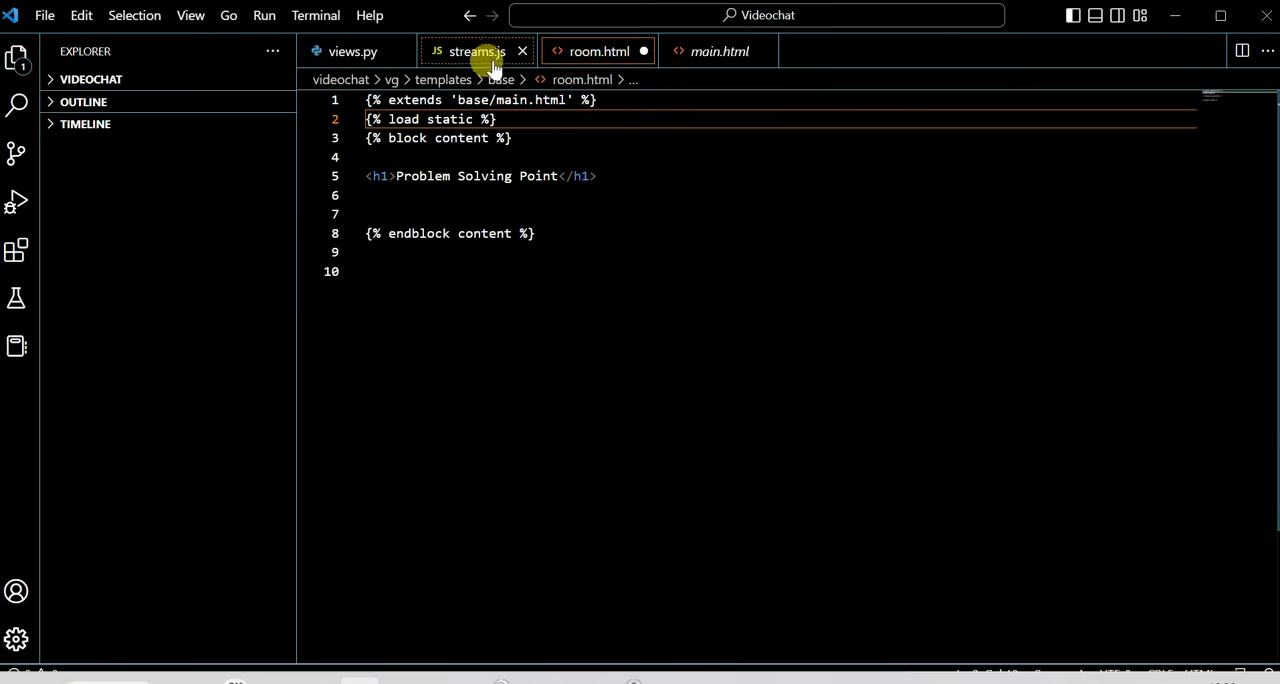
pyautogui.moveTo(476, 52)
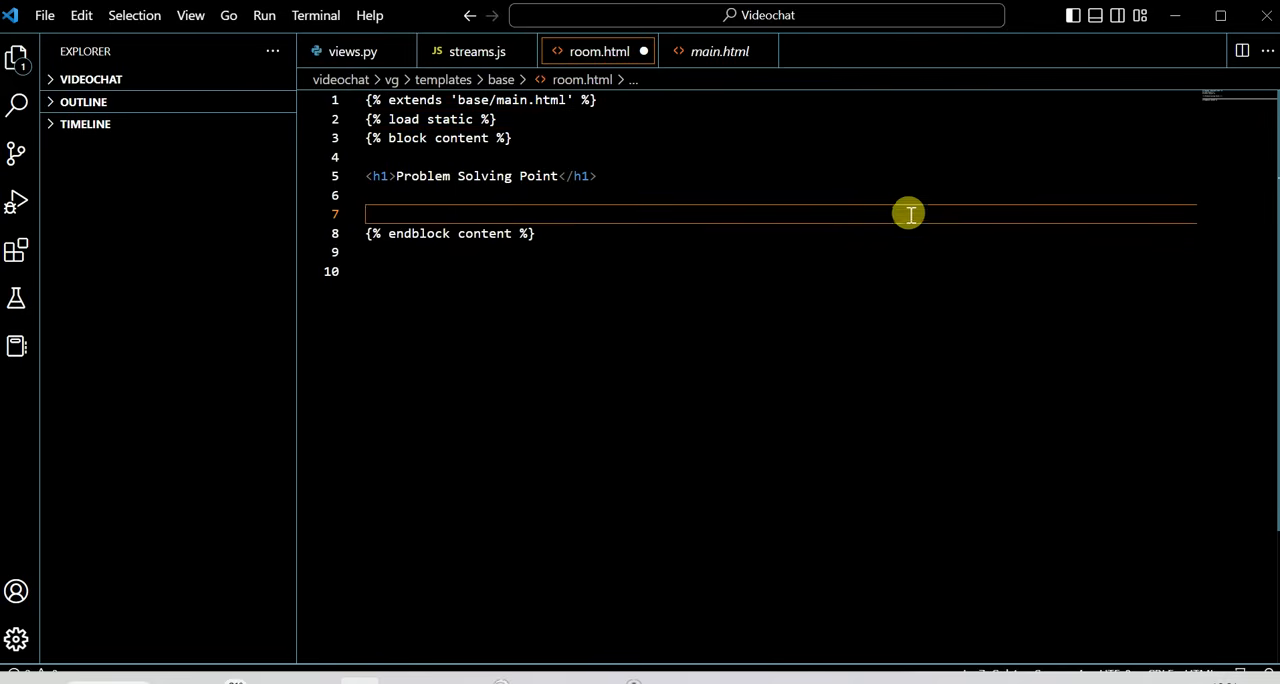
pyautogui.write('<script type="text/javascript" src="{% static \'js/streams.js\' %}"></script>')
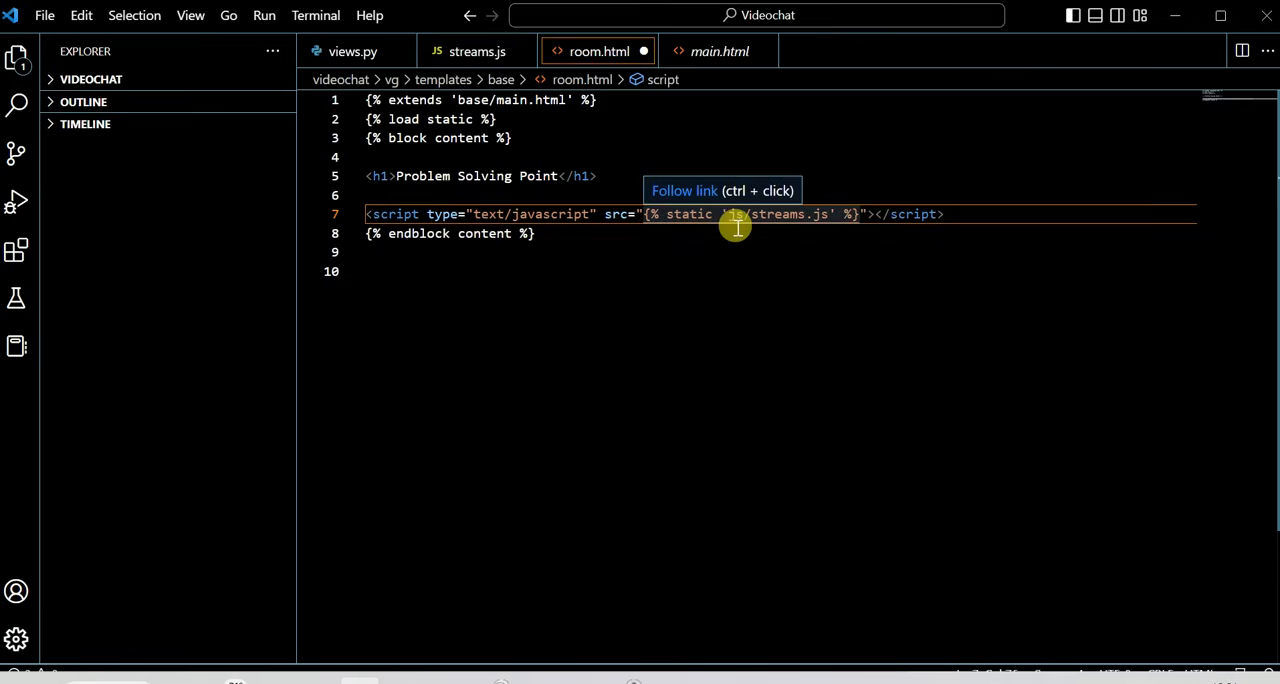
pyautogui.moveTo(530, 200)
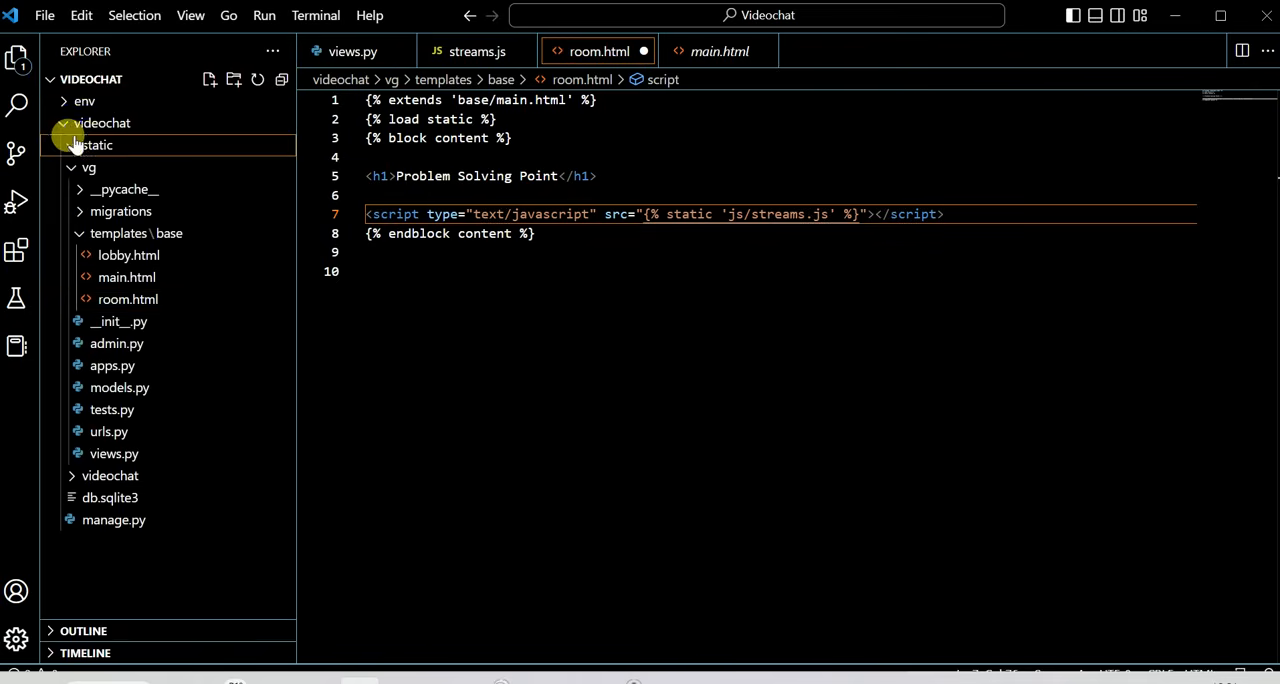
# Expand static/js and view streams.js with its app, channel, token constants and connection log.
pyautogui.click(96, 144)
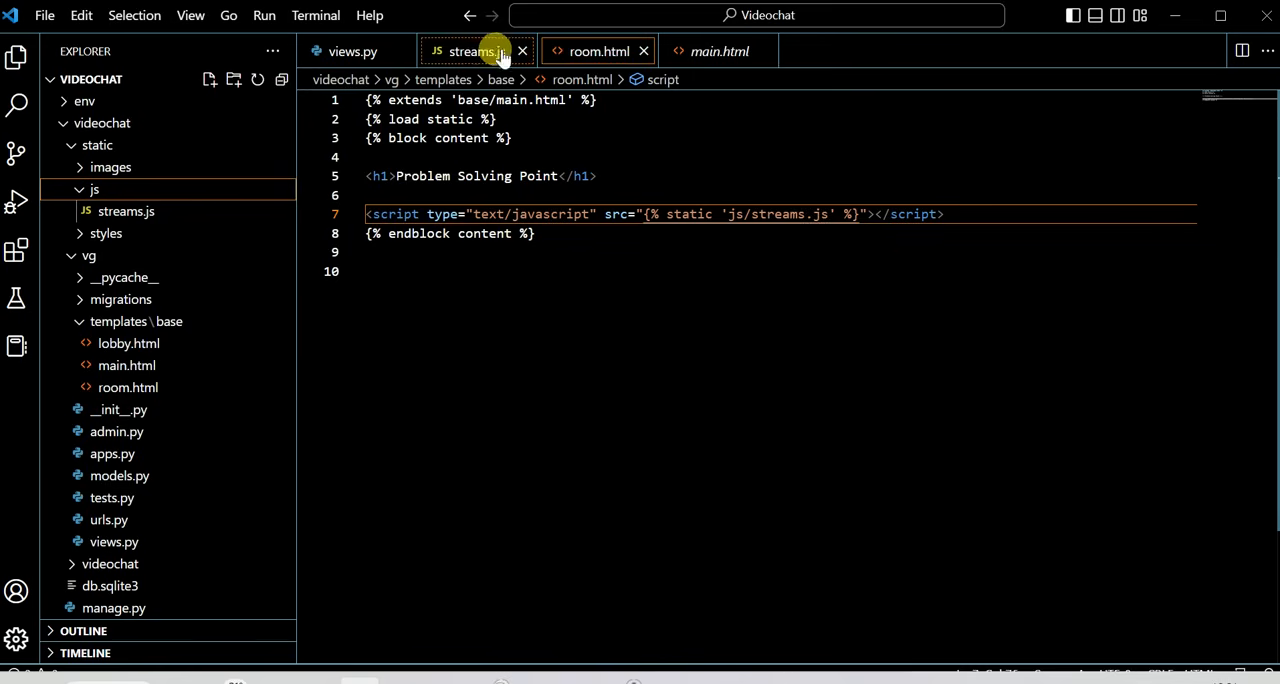
pyautogui.click(476, 52)
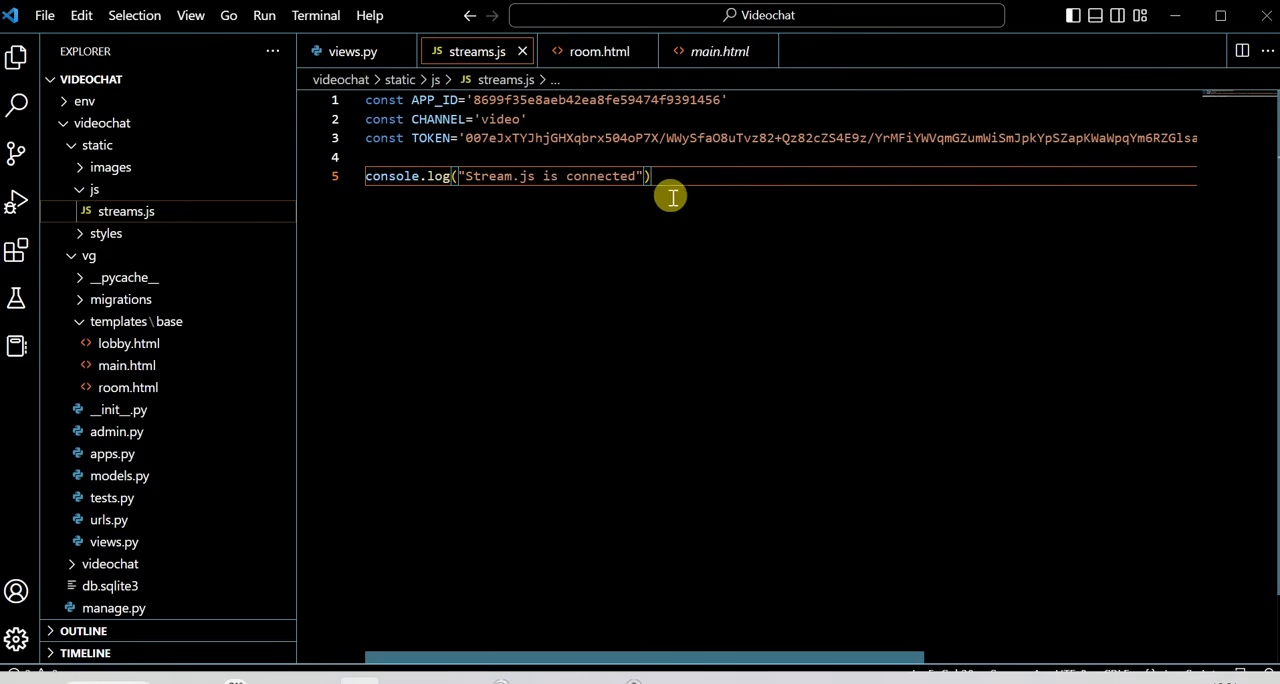
pyautogui.click(598, 52)
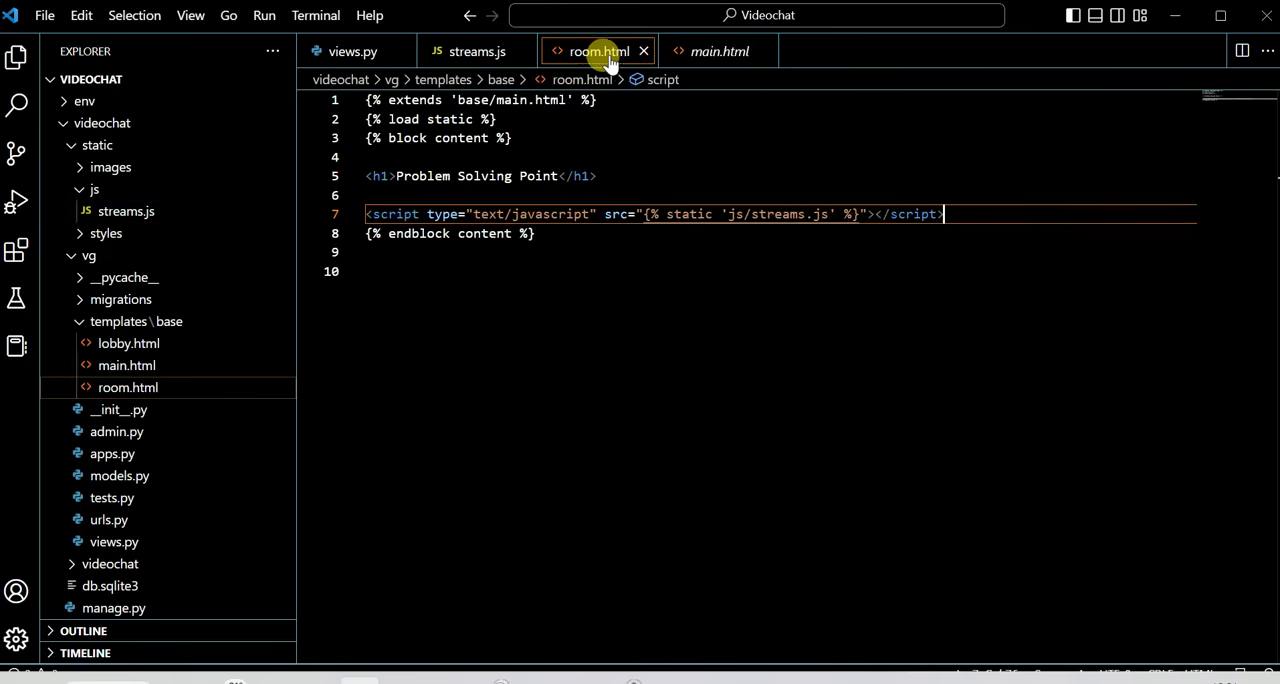
pyautogui.moveTo(642, 198)
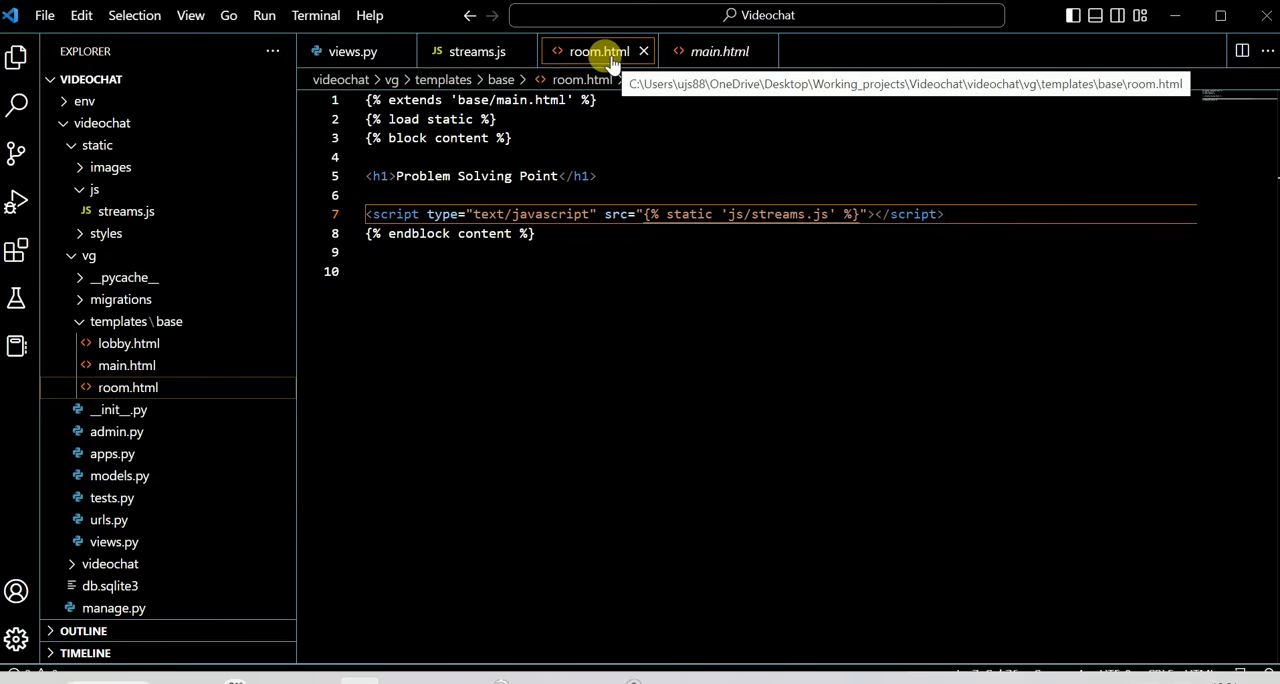
pyautogui.click(476, 52)
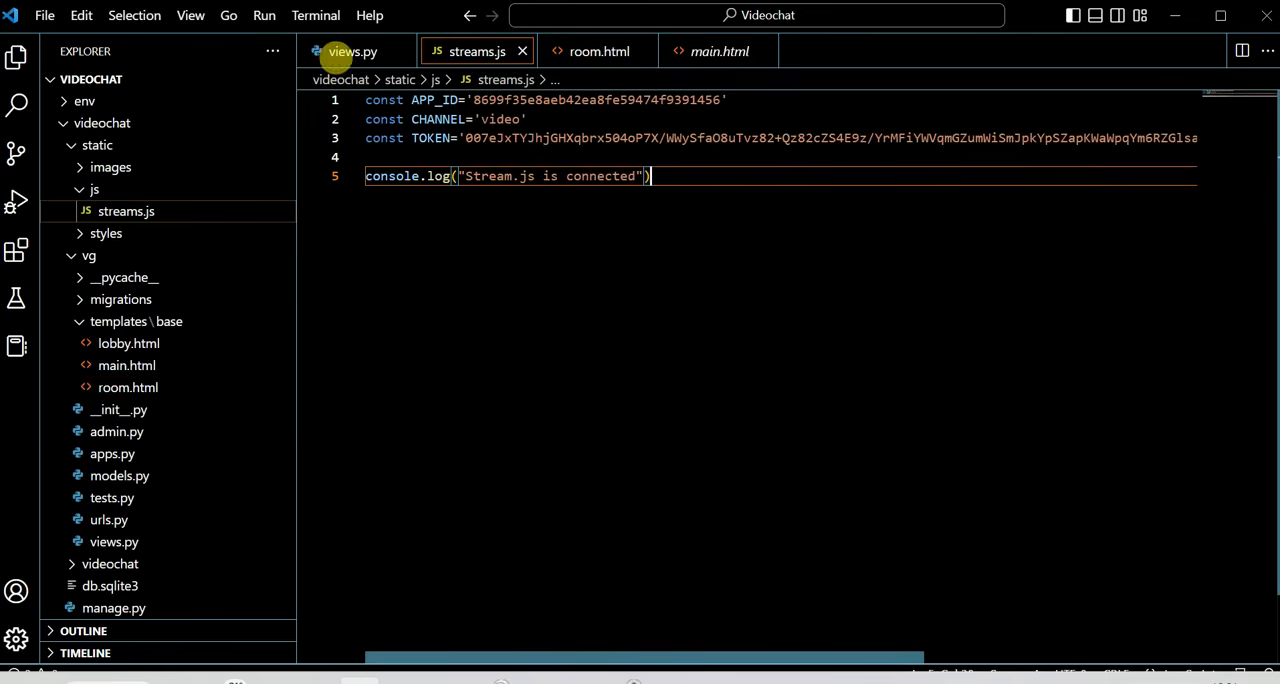
# Show a new terminal panel with the server log listing a 404 for styles/main.css.
pyautogui.click(316, 16)
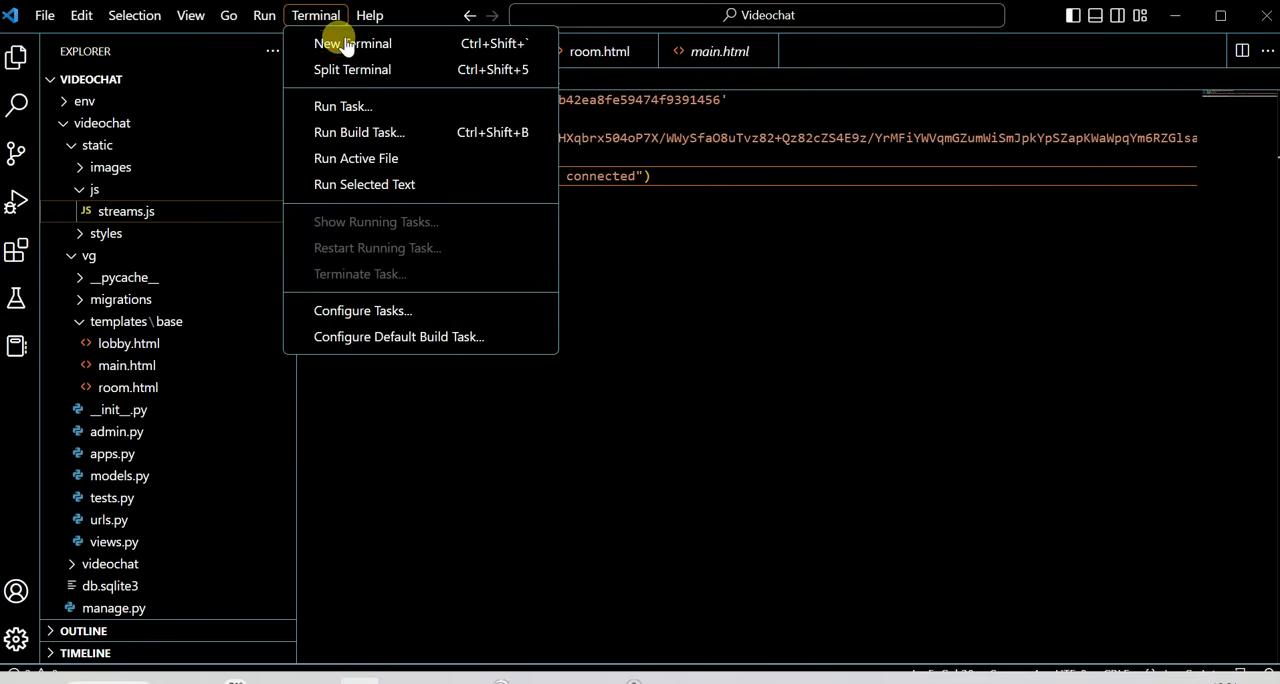
pyautogui.click(352, 44)
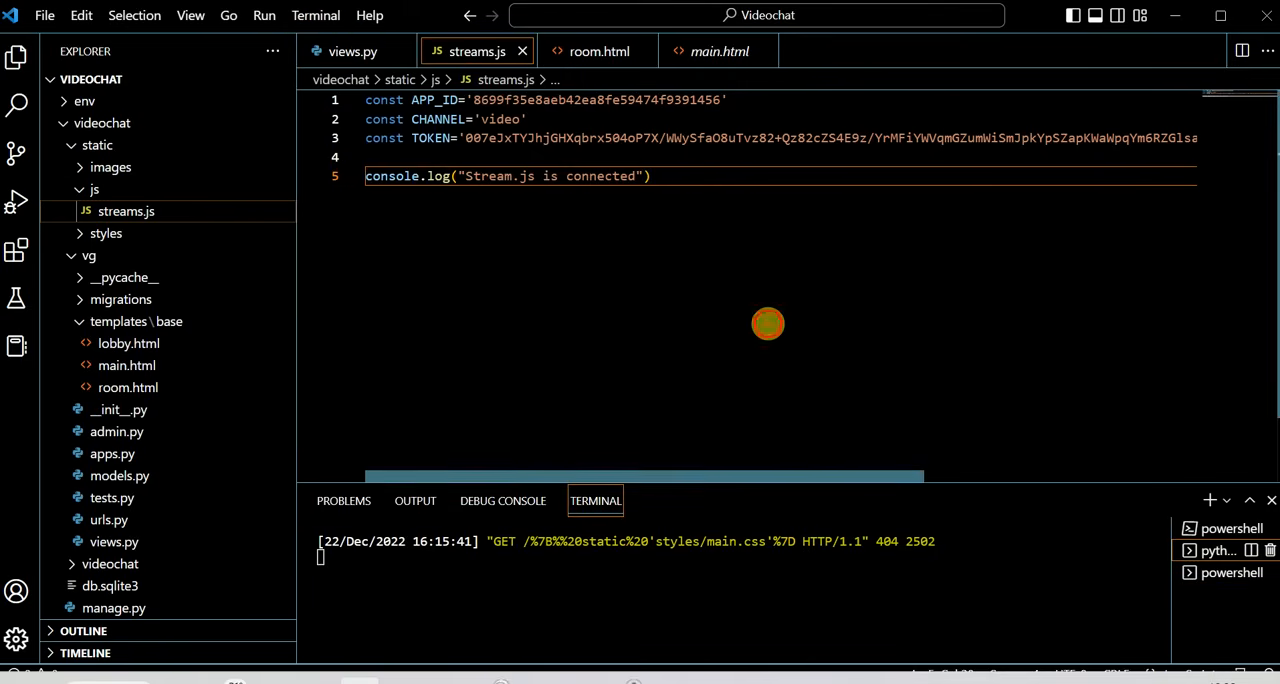
pyautogui.moveTo(694, 432)
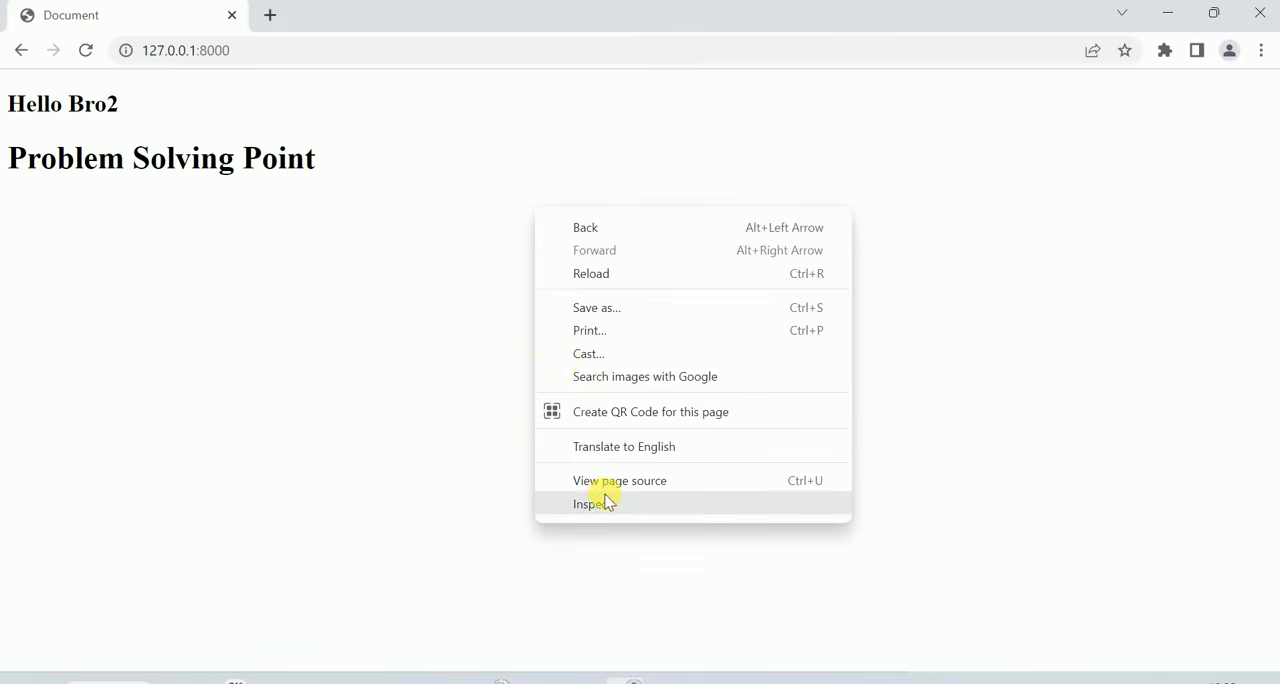
# Inspect the page, switch to Console and reload so it logs 'Stream.js is connected'.
pyautogui.click(590, 504)
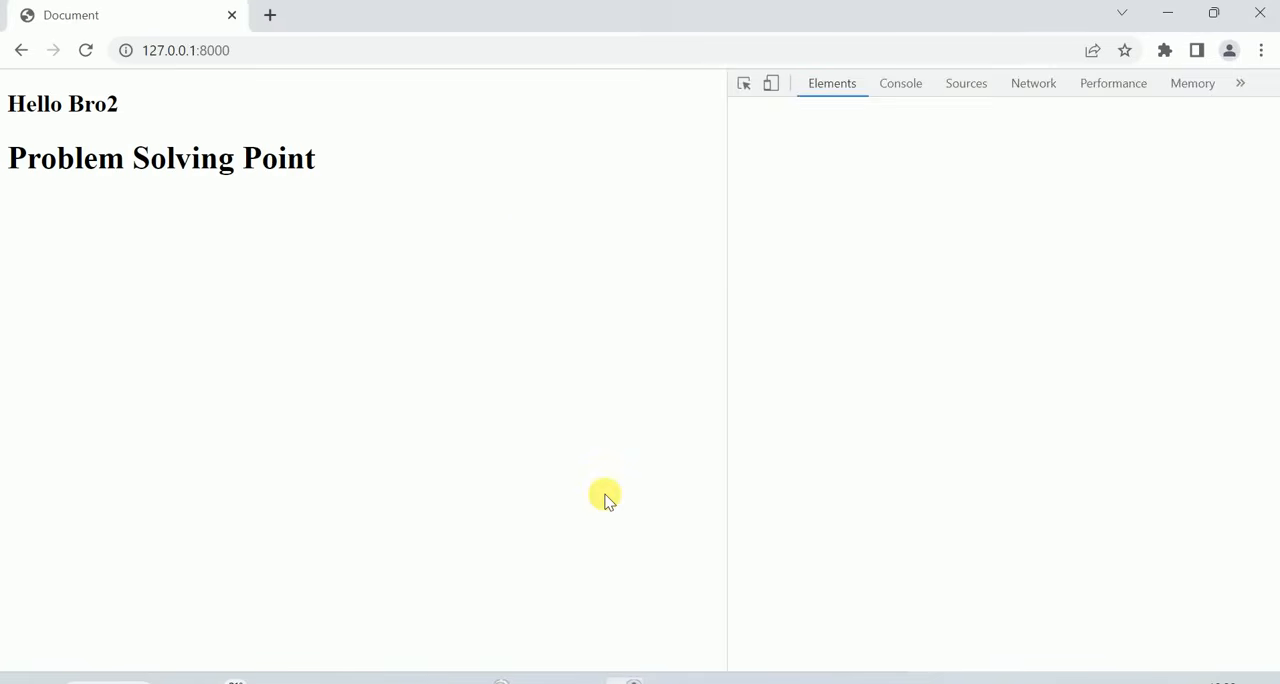
pyautogui.click(900, 84)
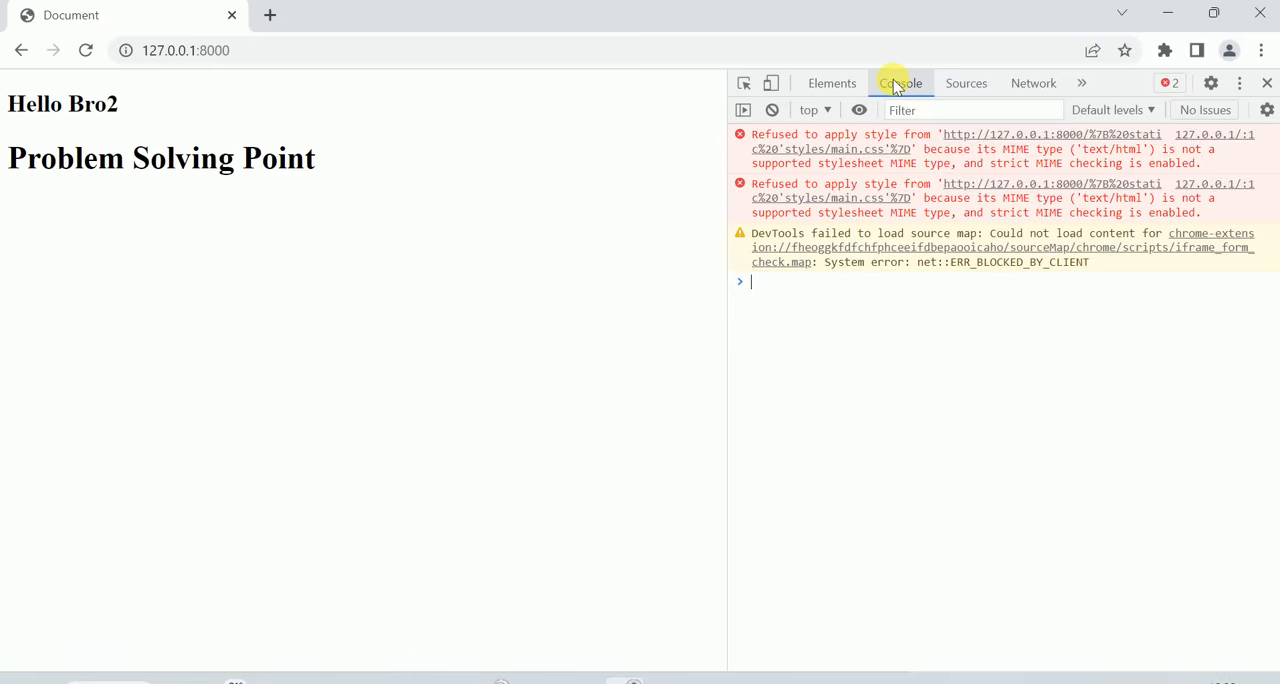
pyautogui.moveTo(132, 112)
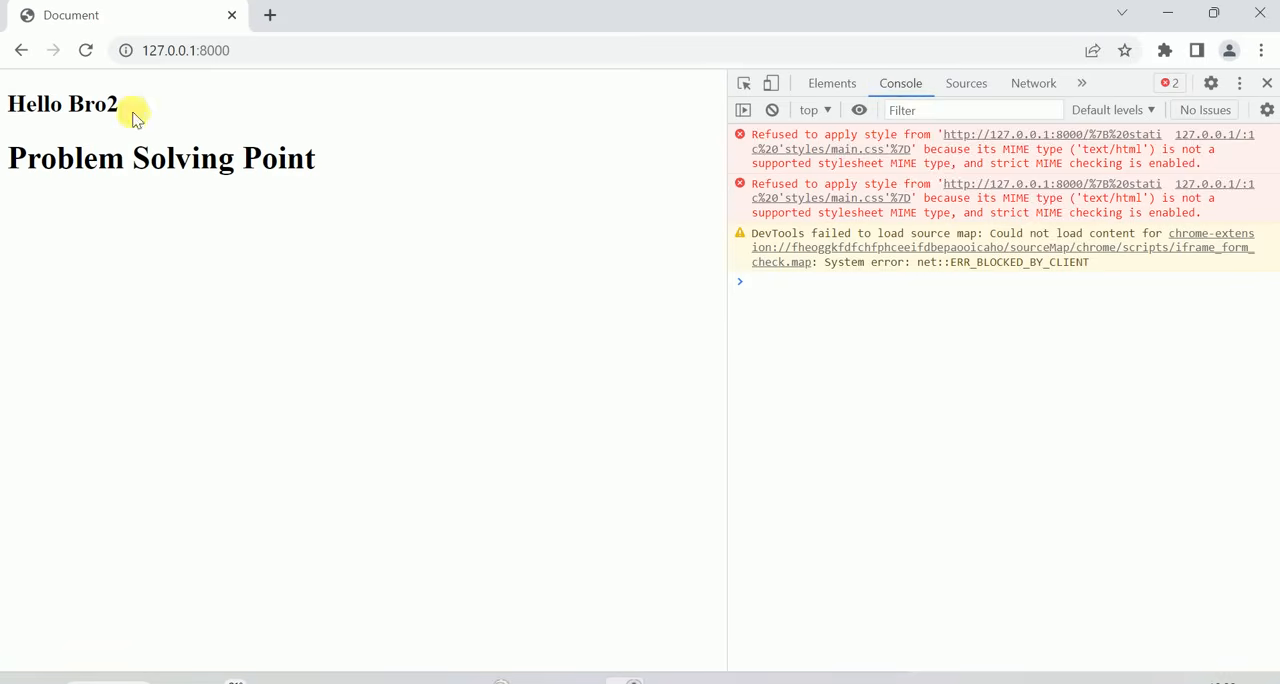
pyautogui.click(84, 50)
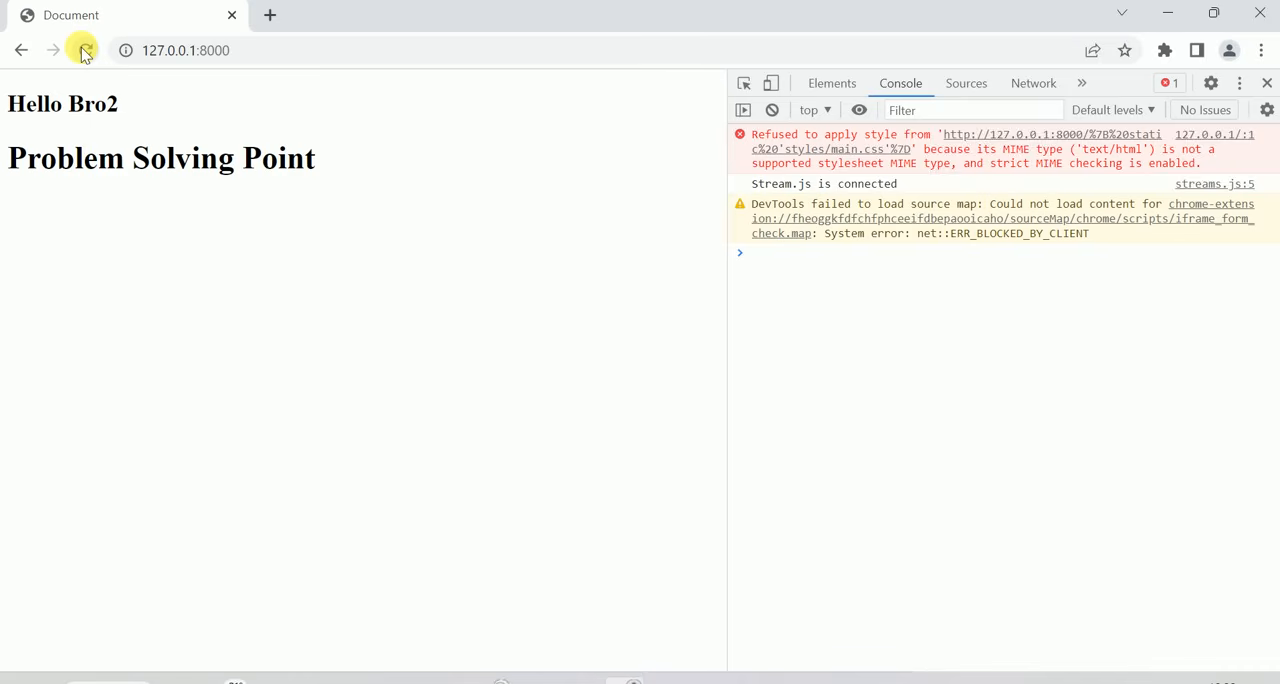
pyautogui.click(84, 50)
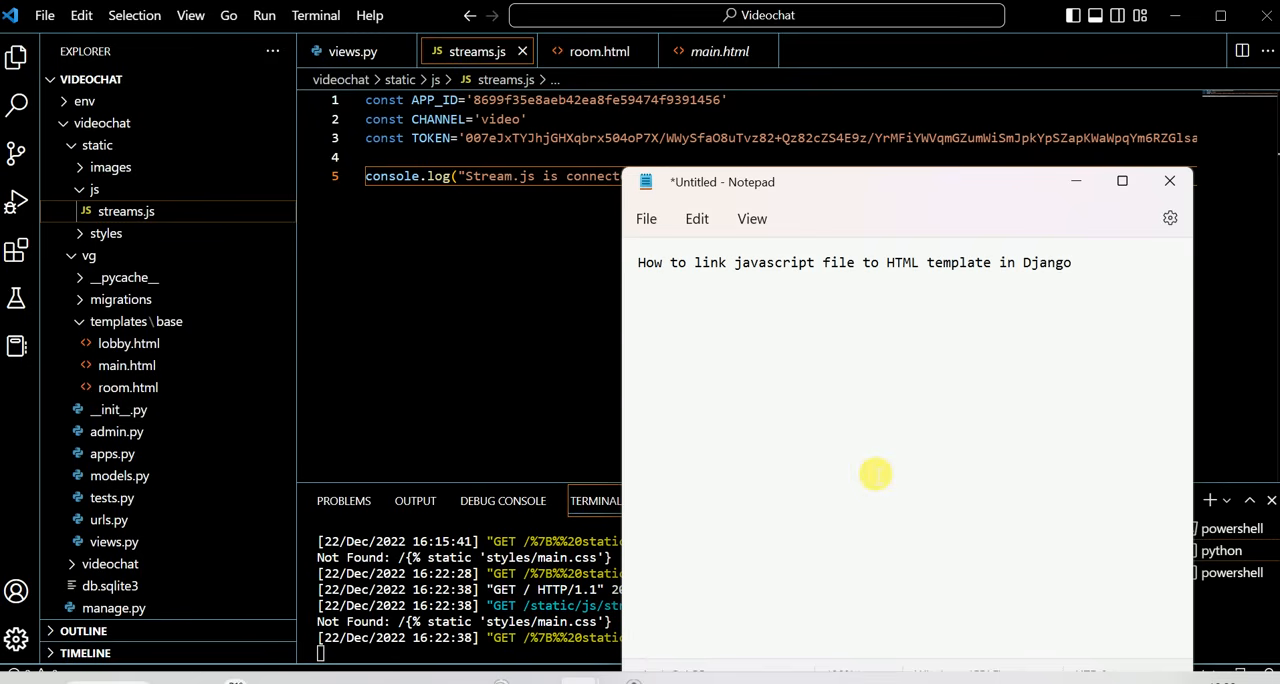
pyautogui.moveTo(752, 318)
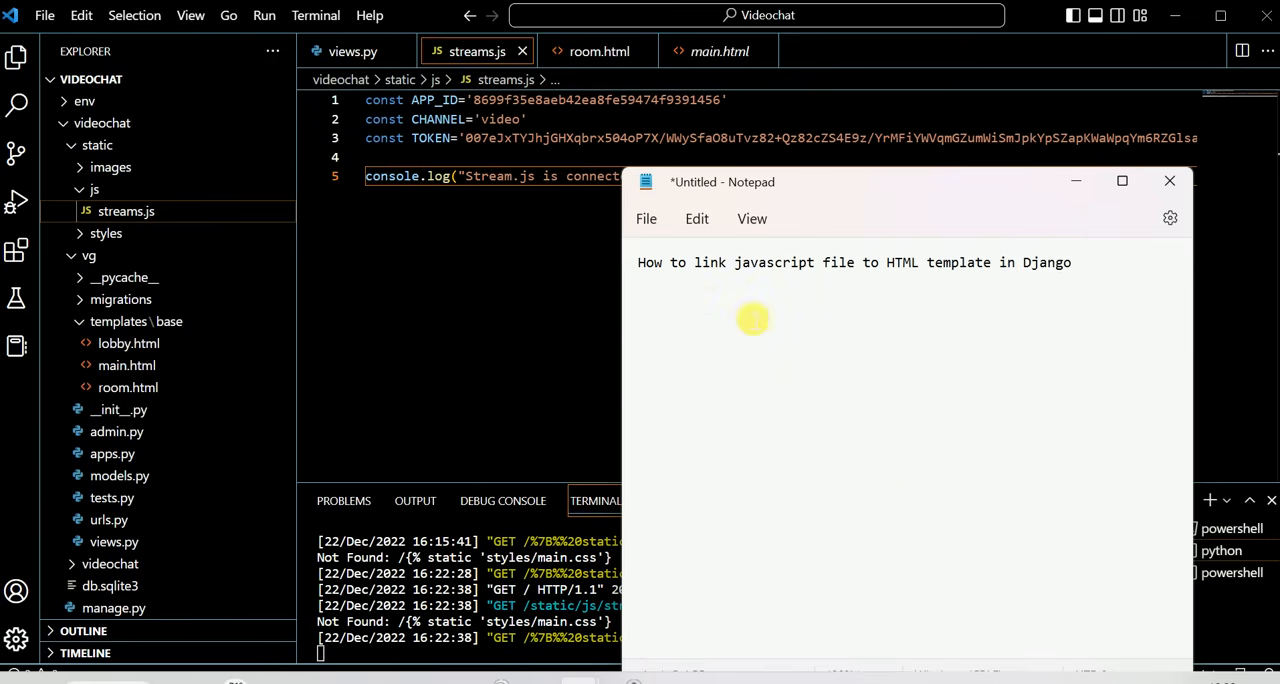